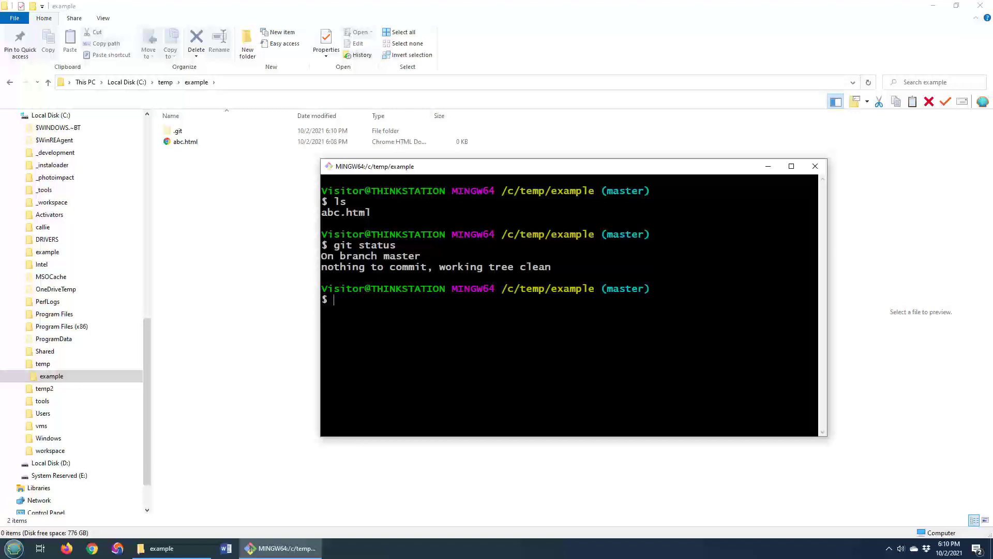
Review git reflog, then create an empty def.html with touch.
text(git reflog)
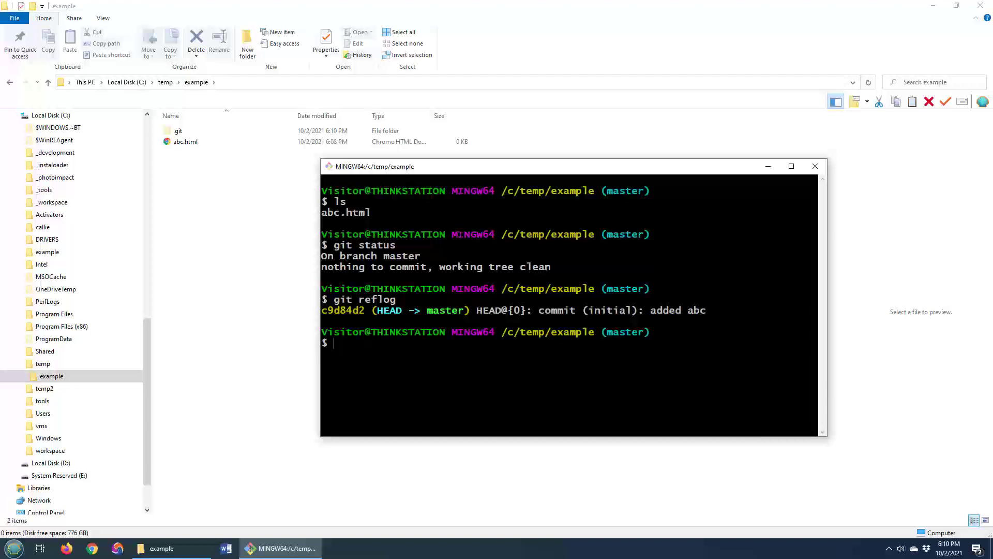
text(touch def.html)
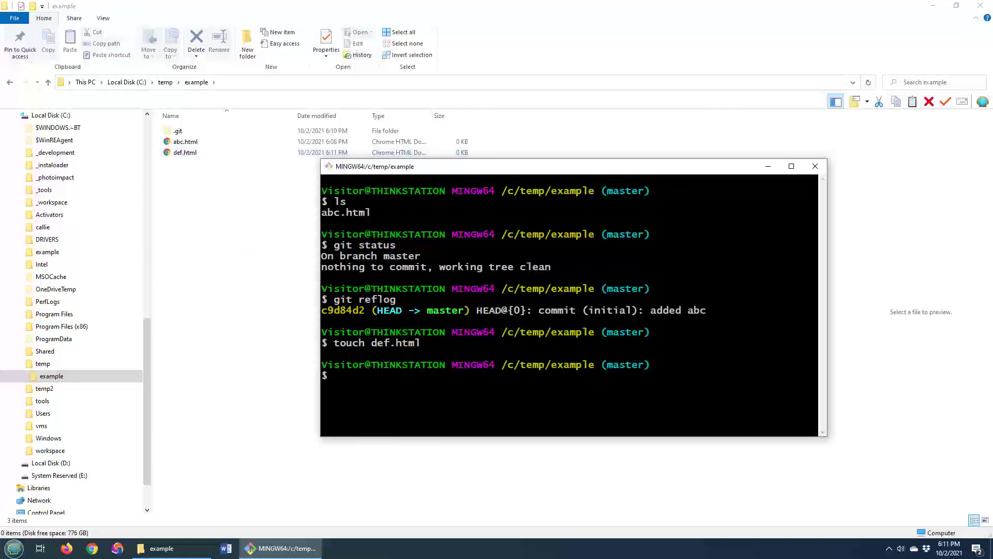
Create and check out new-feature-branch with git checkout -b.
text(git)
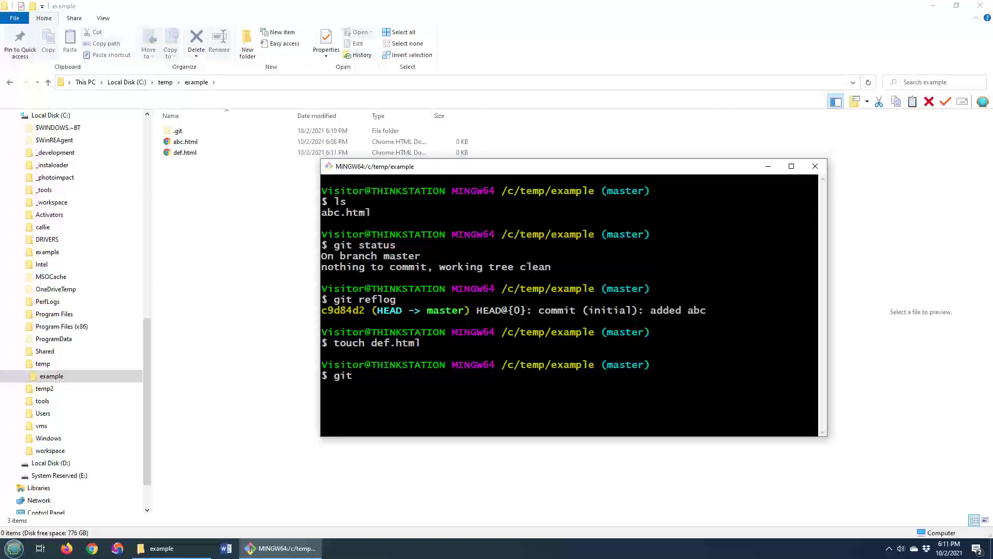
text(checkout -)
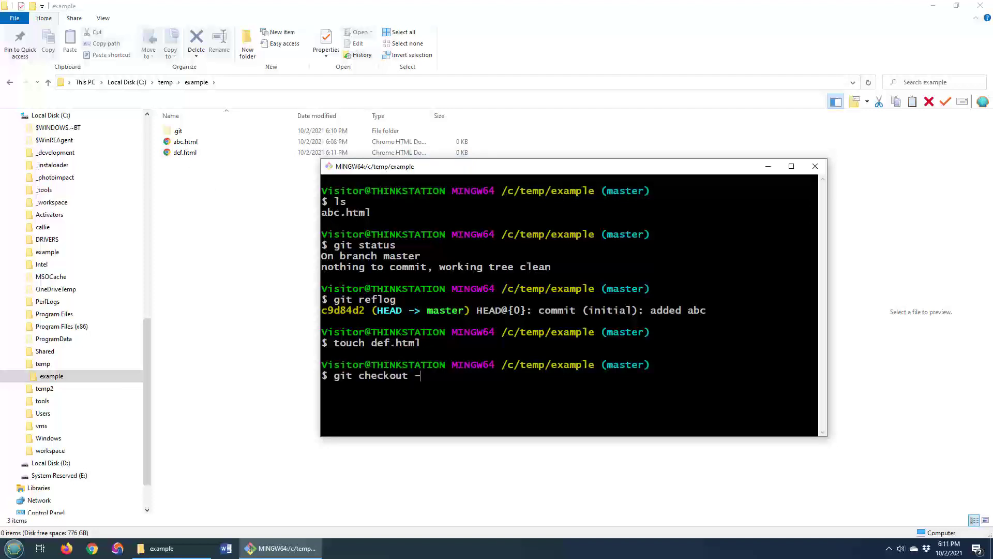
text(b)
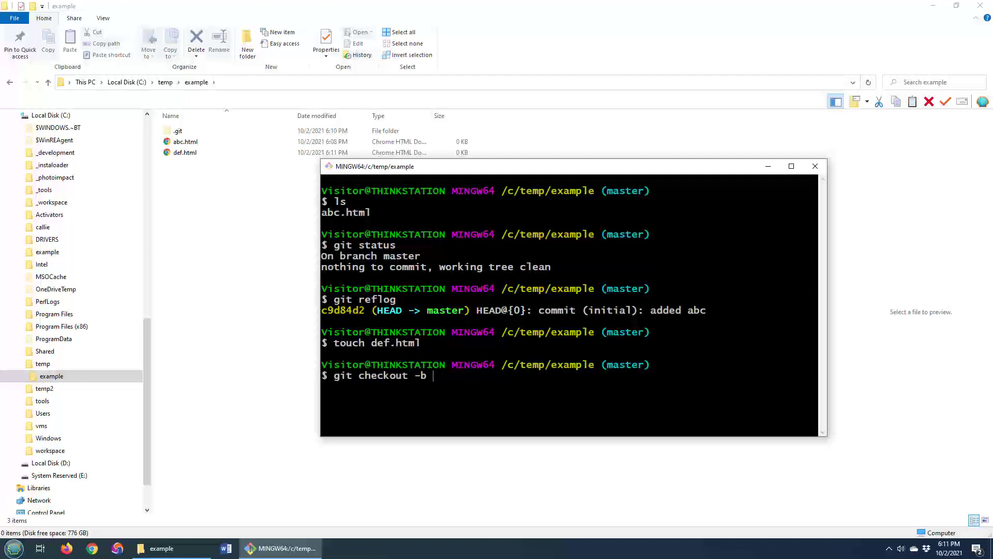
text(new-feature)
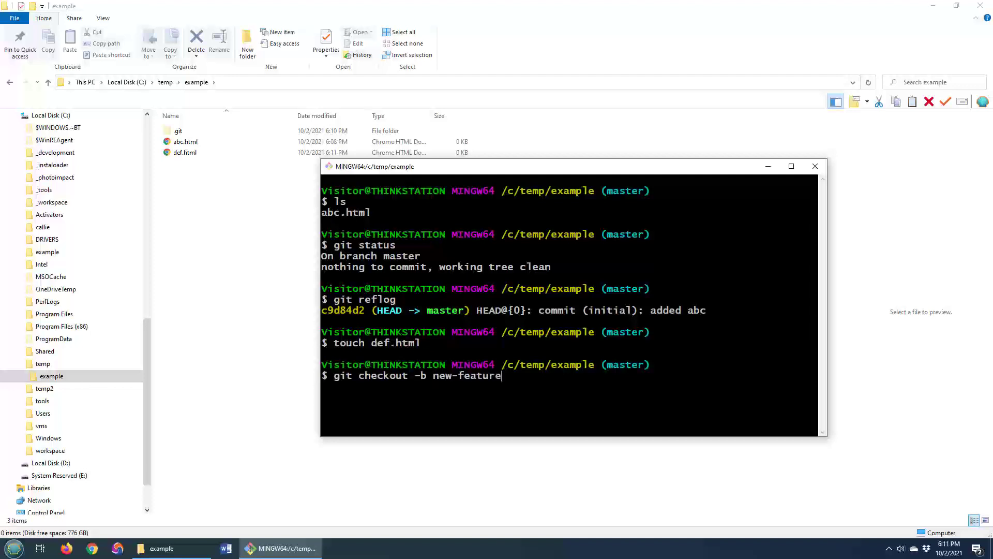
key(Enter)
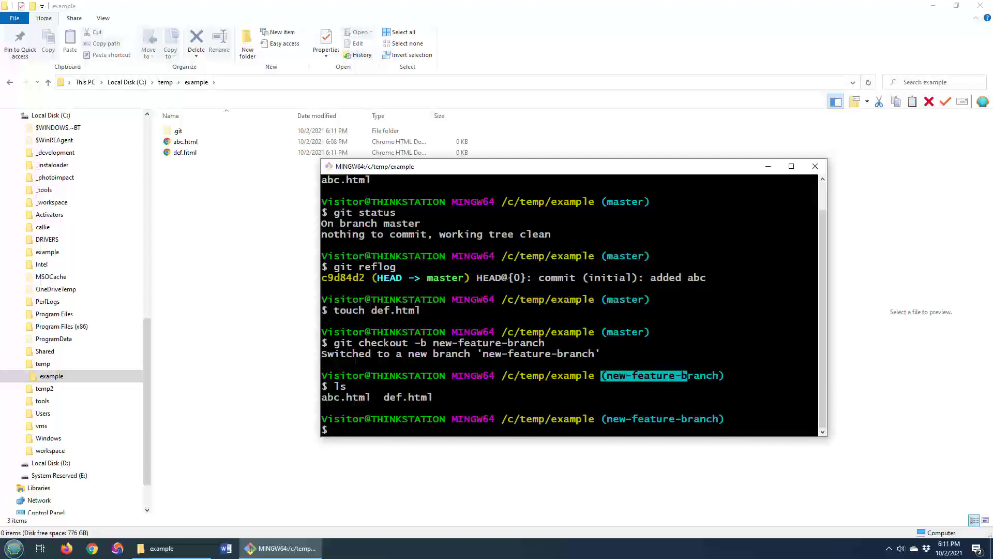
Stage def.html and commit it with the message "second commit".
text(git add .)
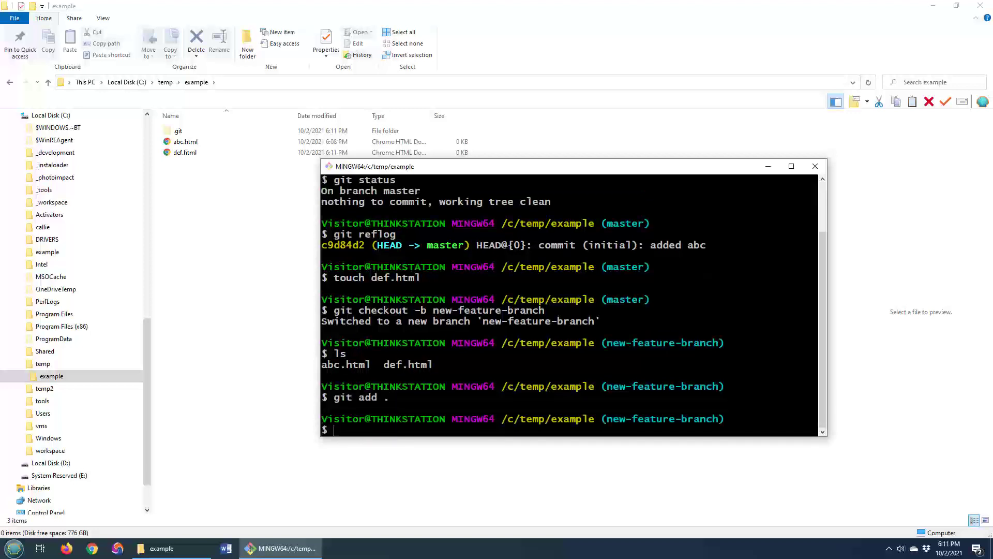
text(git commit -m ")
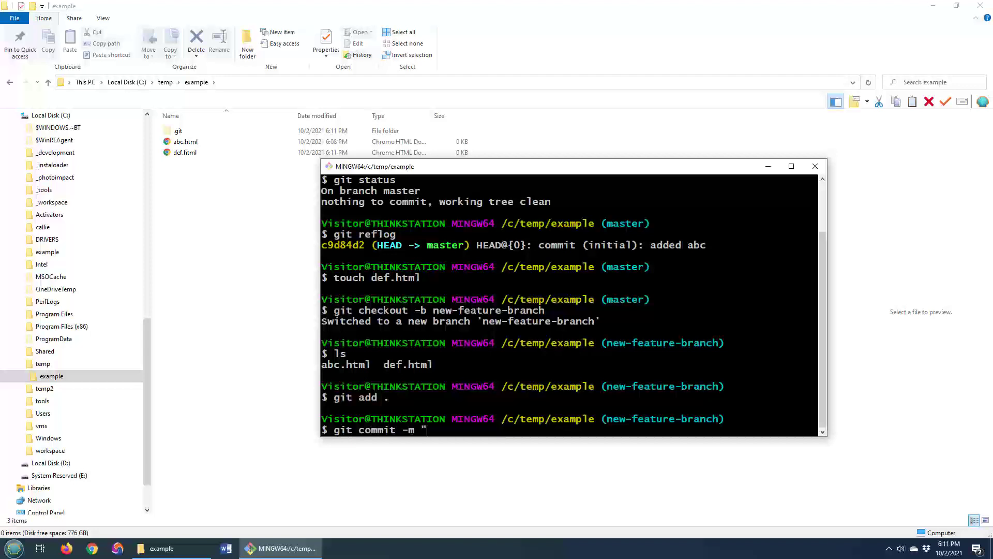
text(second commit")
text(ls)
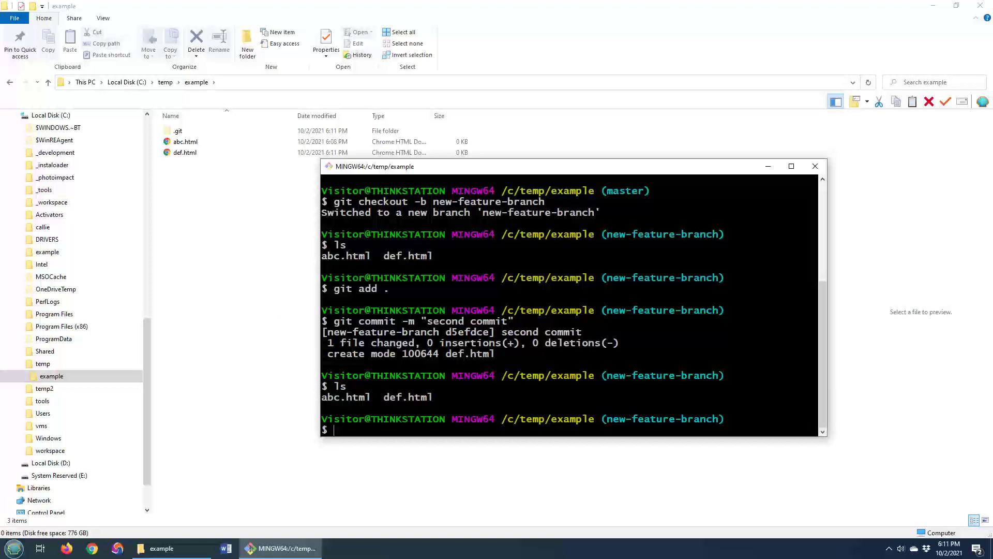
Check out master again so the folder lists only abc.html.
text(git checkout master)
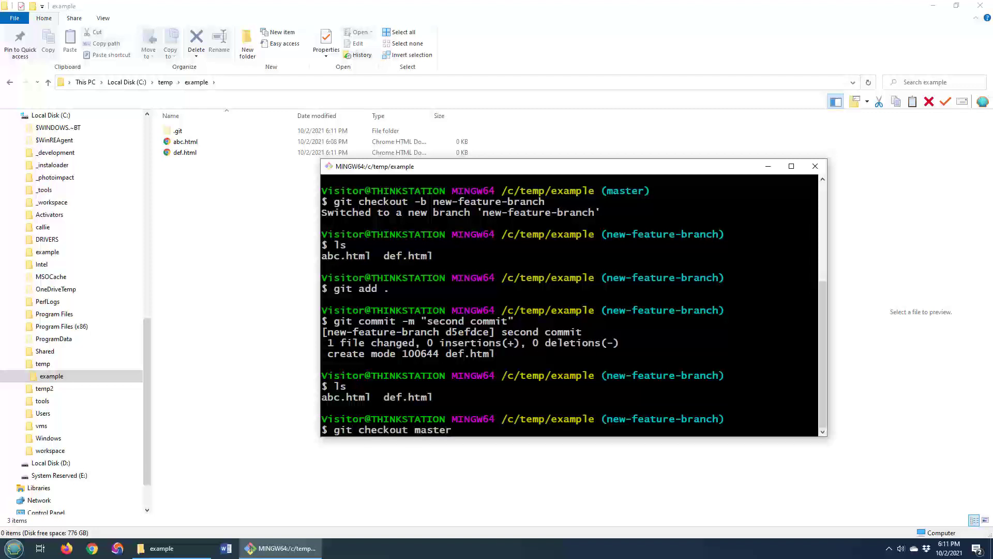
key(Enter)
text(ls)
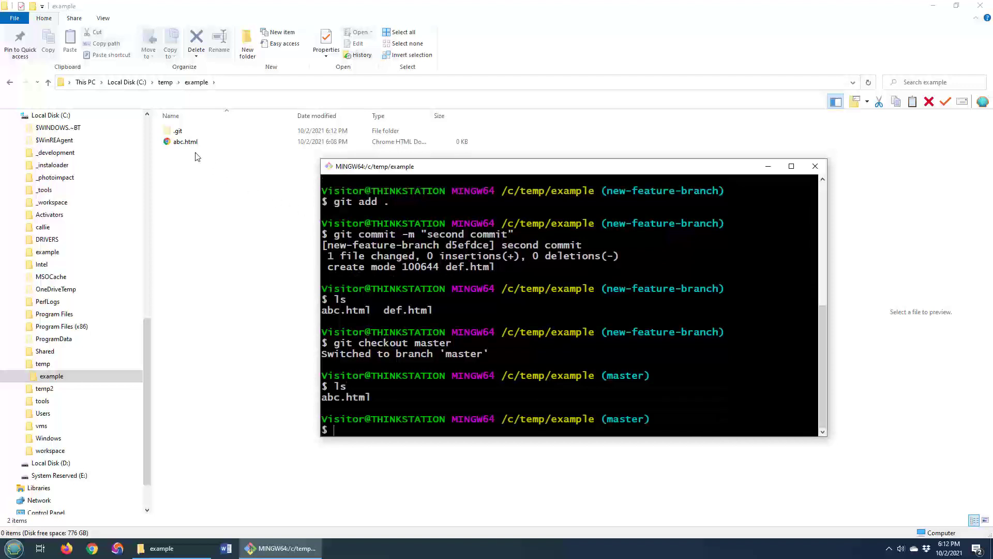
click(184, 141)
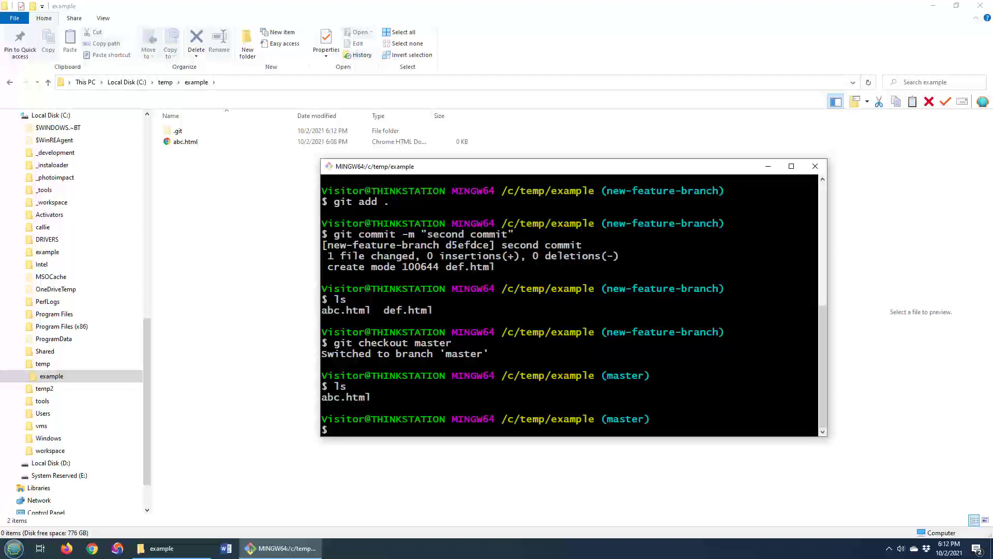
Run git clean -f to force-remove untracked files from master.
text(git clean)
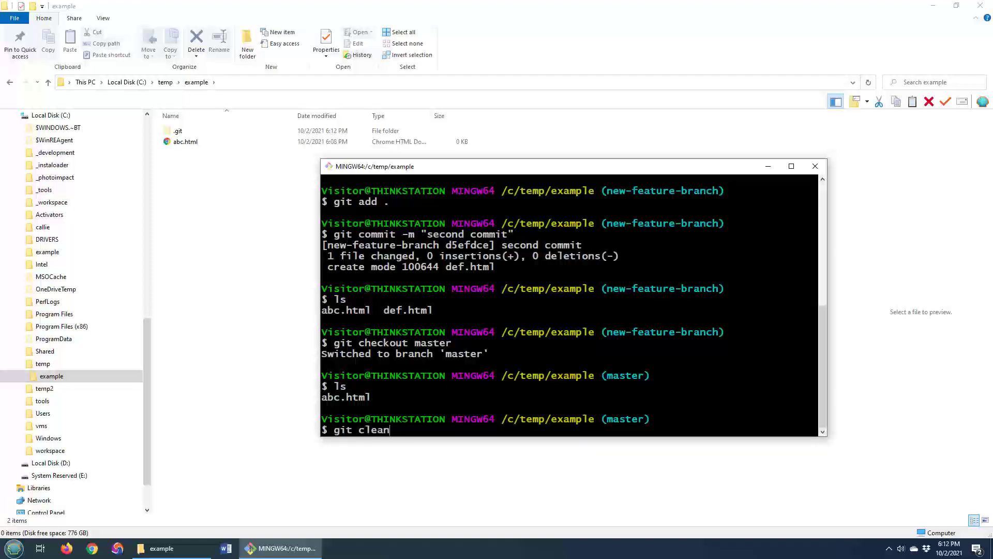
text(-f)
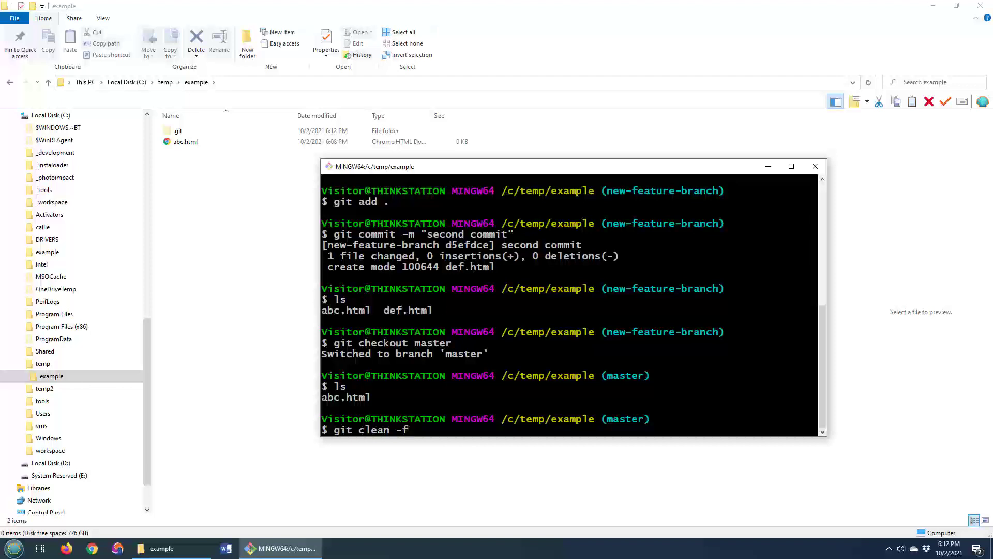
key(Enter)
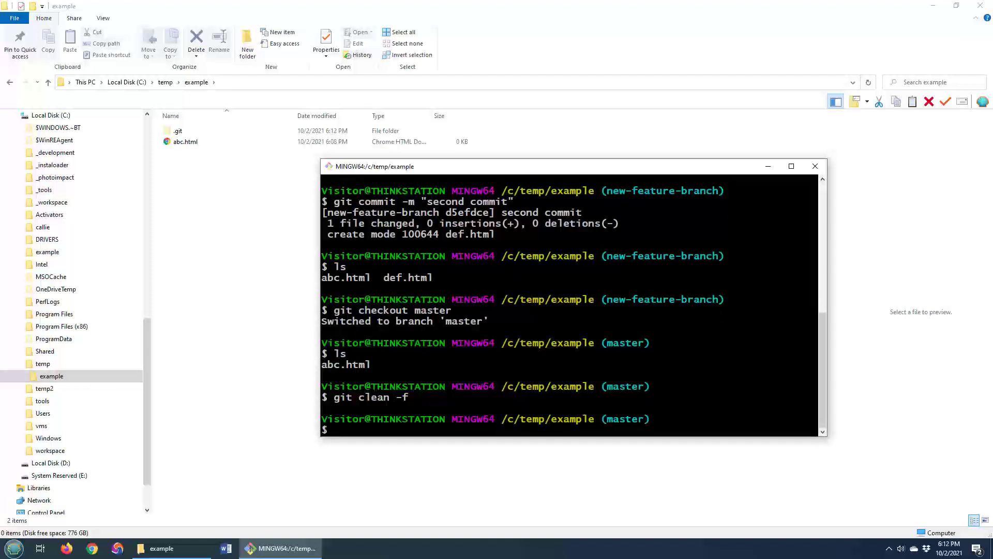